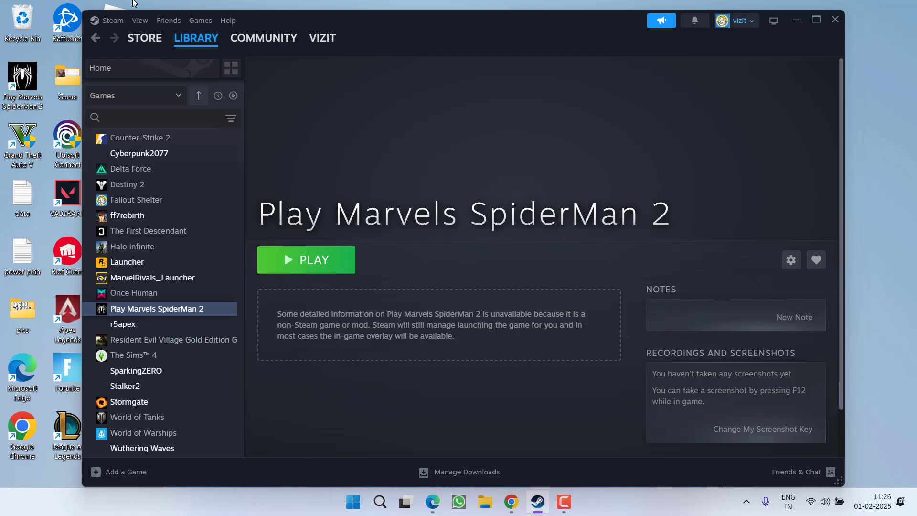
Step: In Steam's Controller settings, turn off Steam Input for Xbox and generic controllers
click(112, 20)
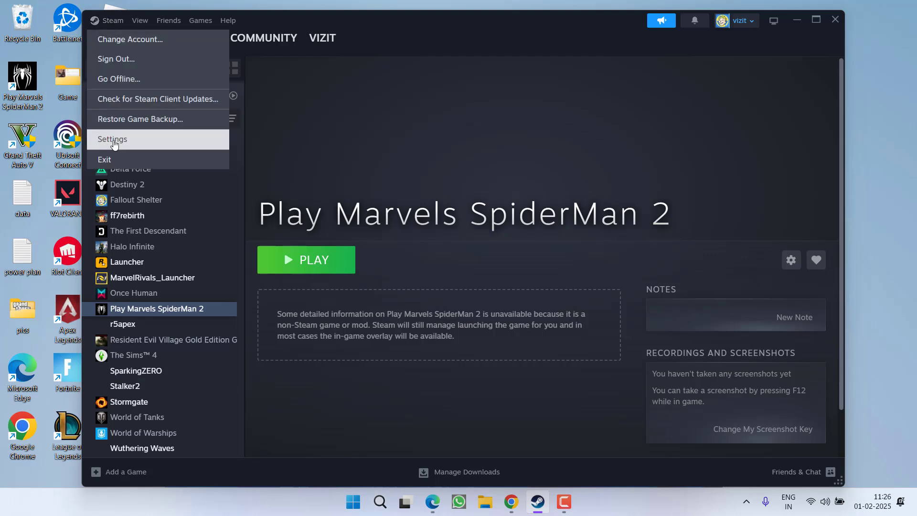
click(113, 139)
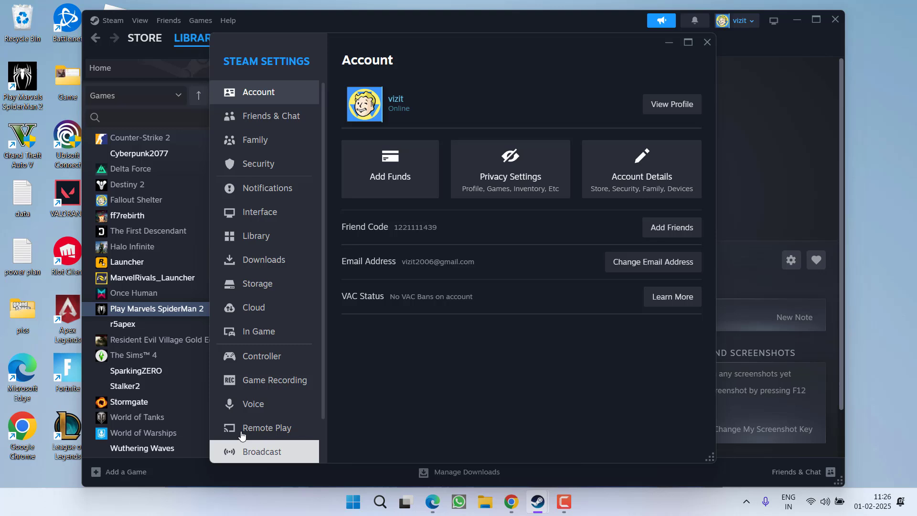
click(262, 355)
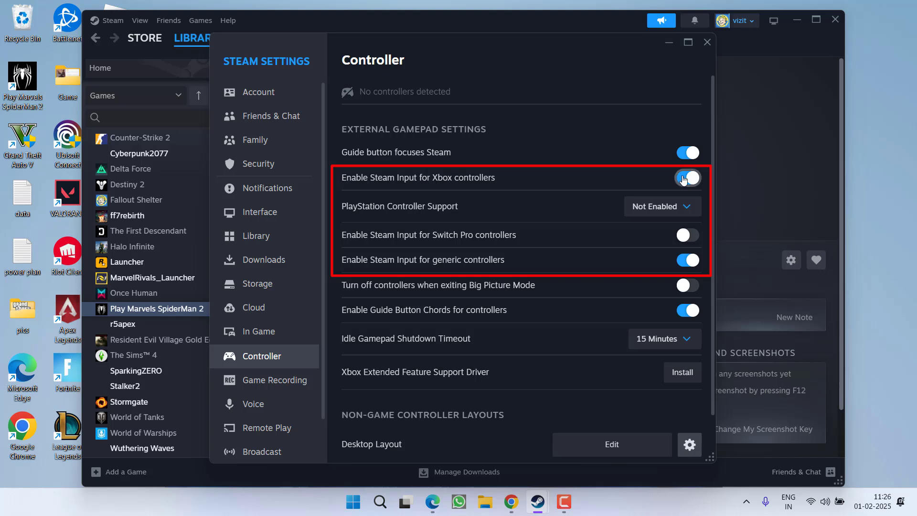
click(687, 178)
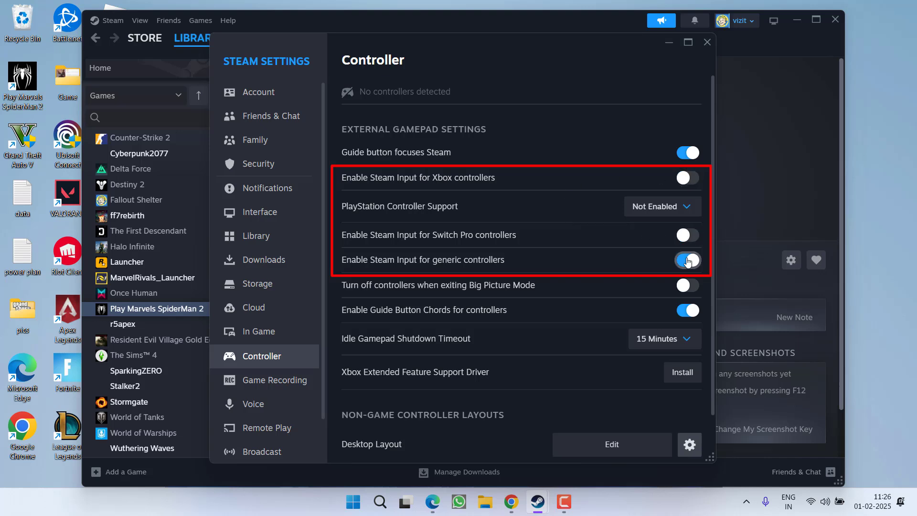
click(687, 260)
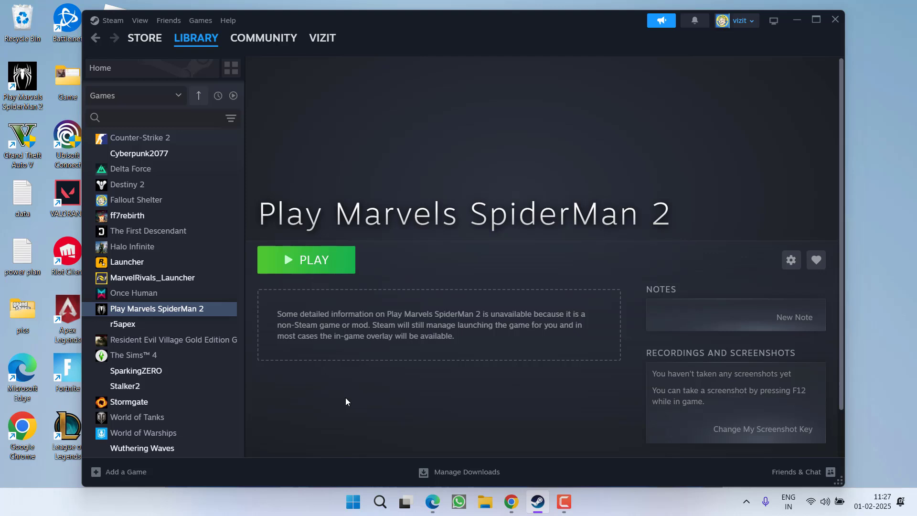
mouse_move(324, 389)
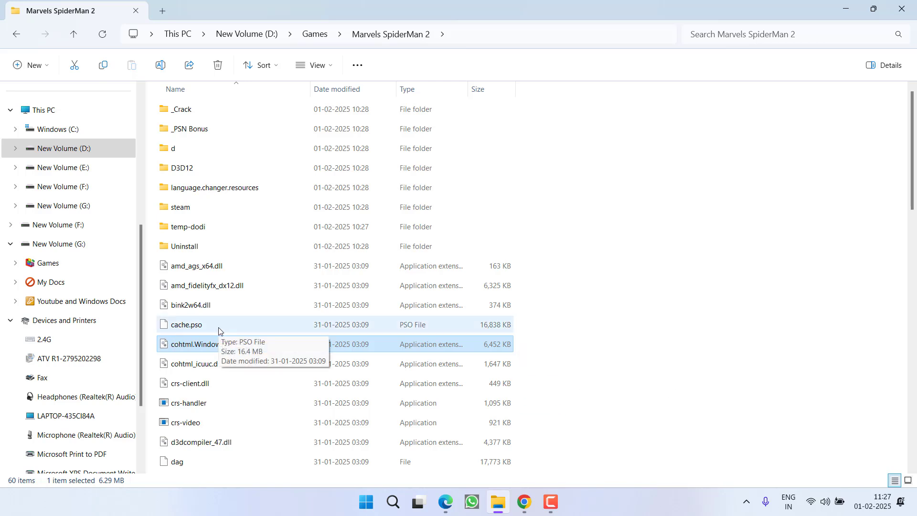
Step: Scroll the Marvels SpiderMan 2 folder down to the steaminput_config .vdf files
scroll(down, 3)
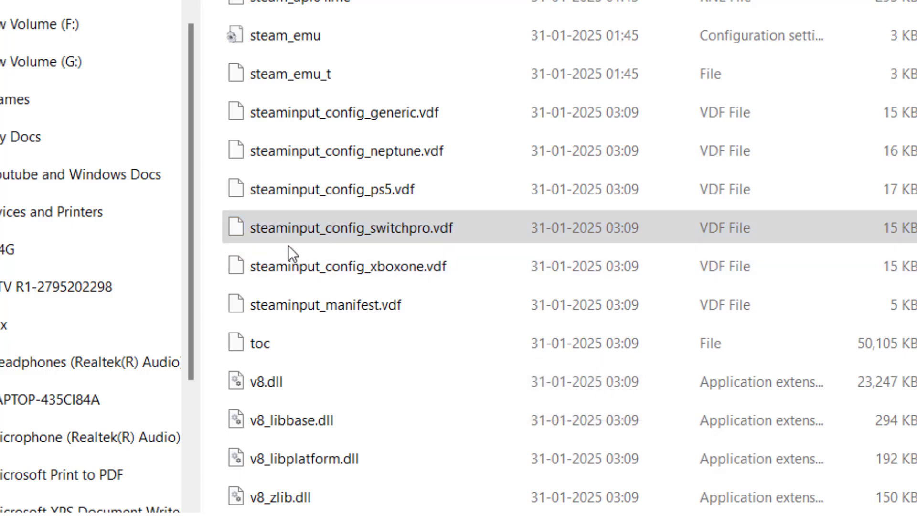
Step: Rename steaminput_config_switchpro.vdf to steaminput_config_switch_pro.vdf
click(351, 227)
text(_)
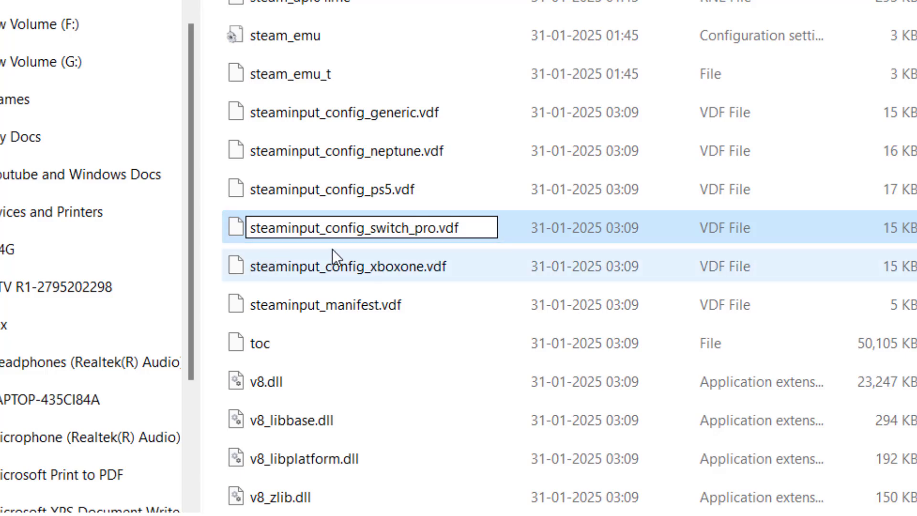
click(376, 227)
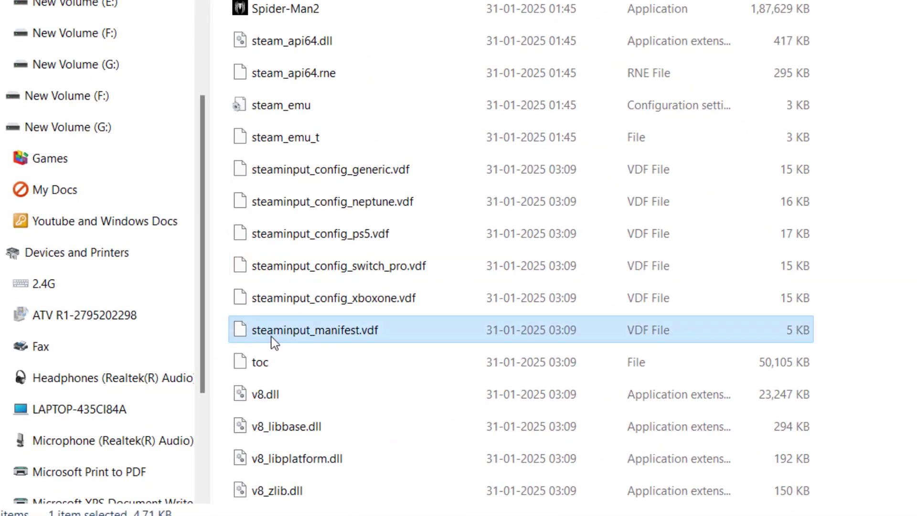
Step: Open steaminput_manifest.vdf with Notepad from its context menu
right_click(314, 329)
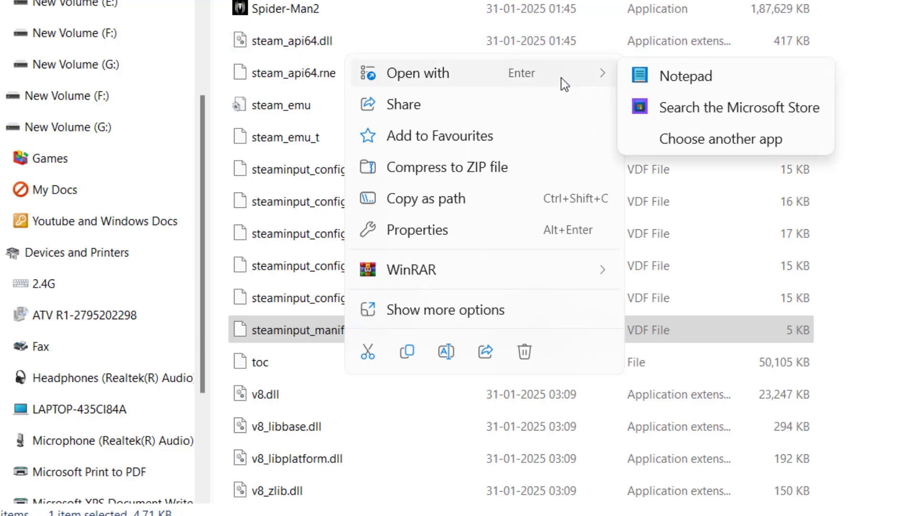
click(687, 77)
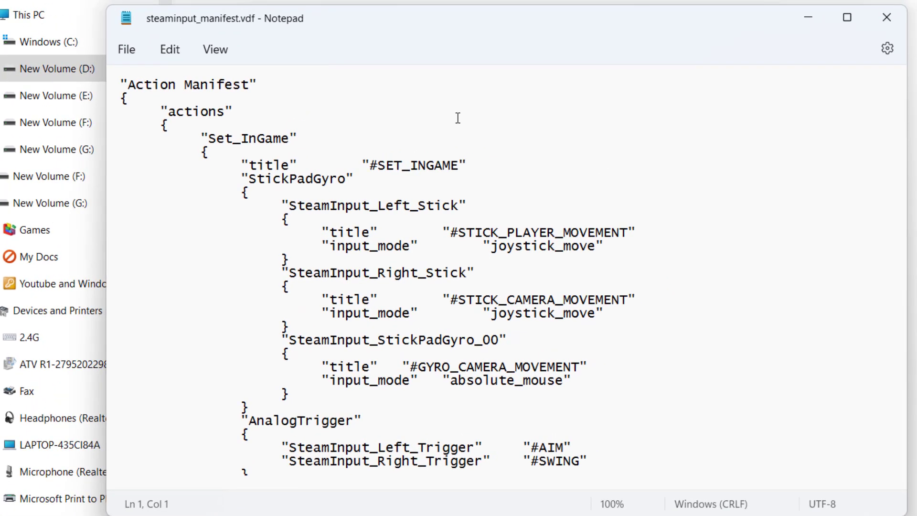
Step: Search the manifest for 'pro' to land on the controller_switch_pro config path
text(pro)
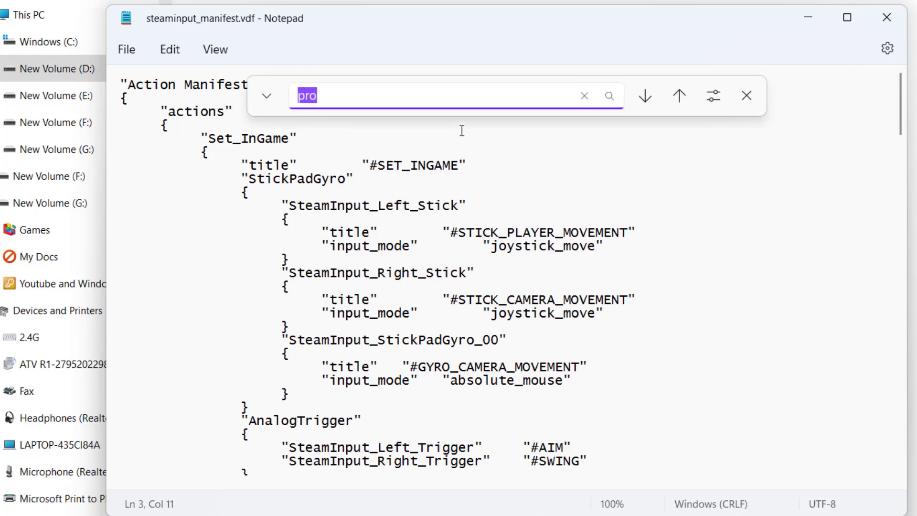
click(583, 96)
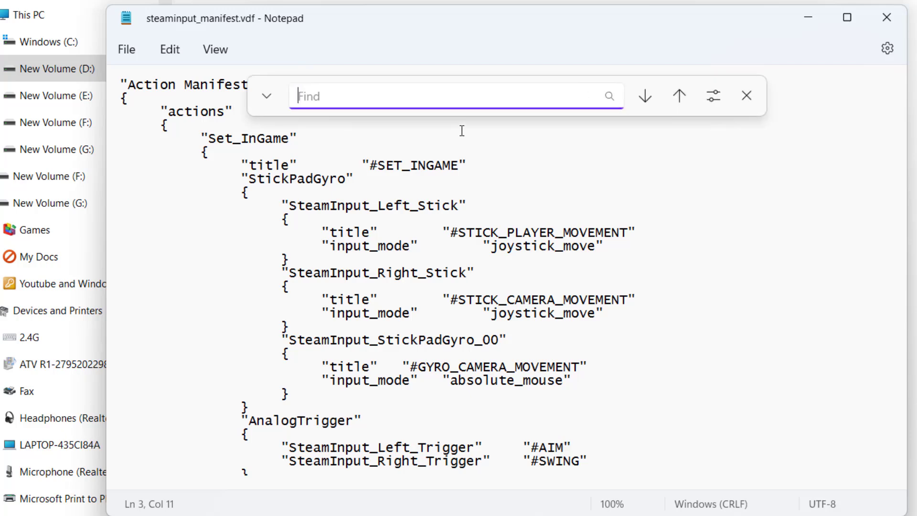
text(pro)
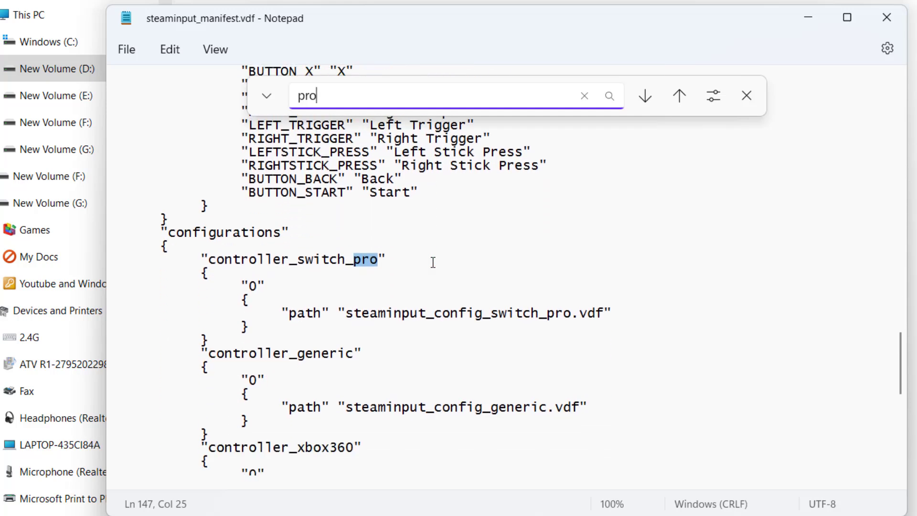
mouse_move(311, 326)
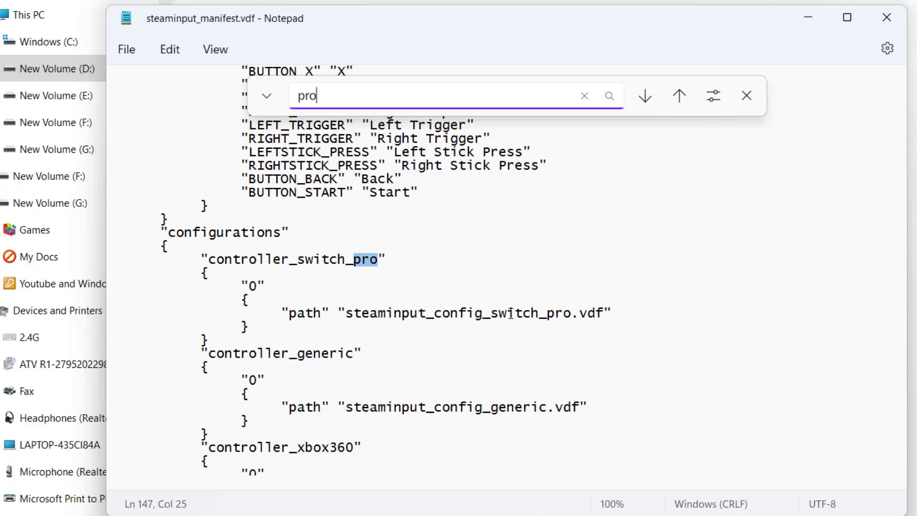
mouse_move(418, 309)
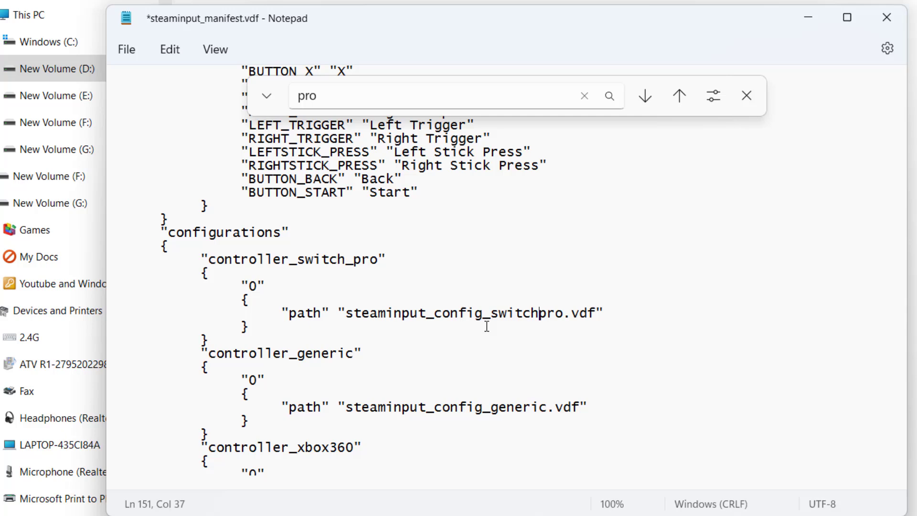
mouse_move(553, 325)
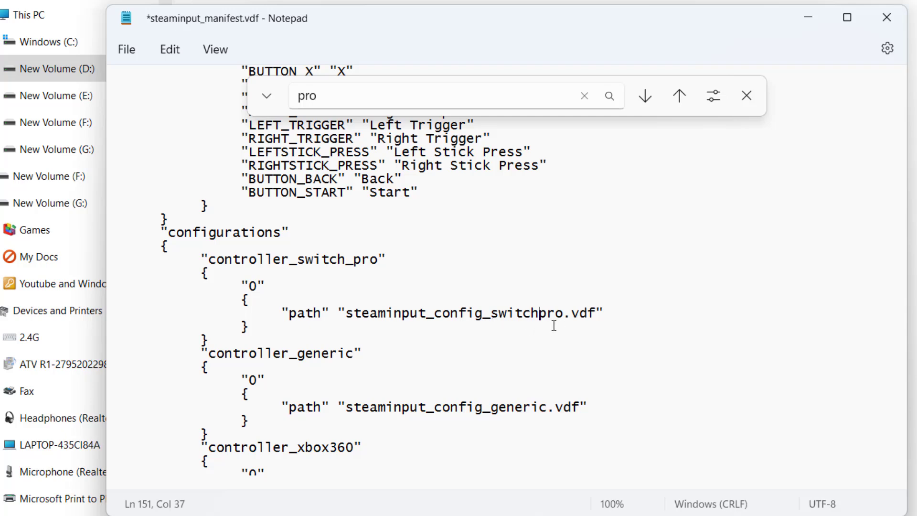
mouse_move(363, 311)
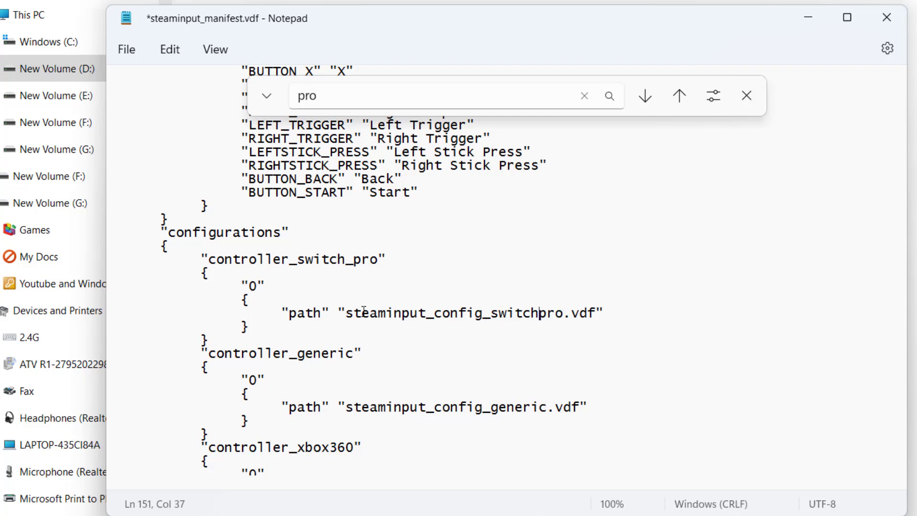
mouse_move(518, 329)
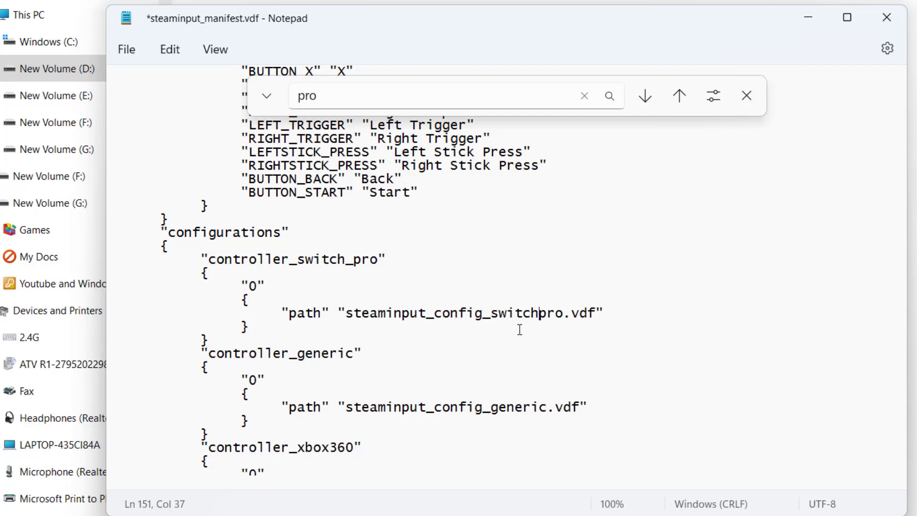
Step: Change the Switch Pro path to steaminput_config_switch_pro.vdf and save the manifest
text(_)
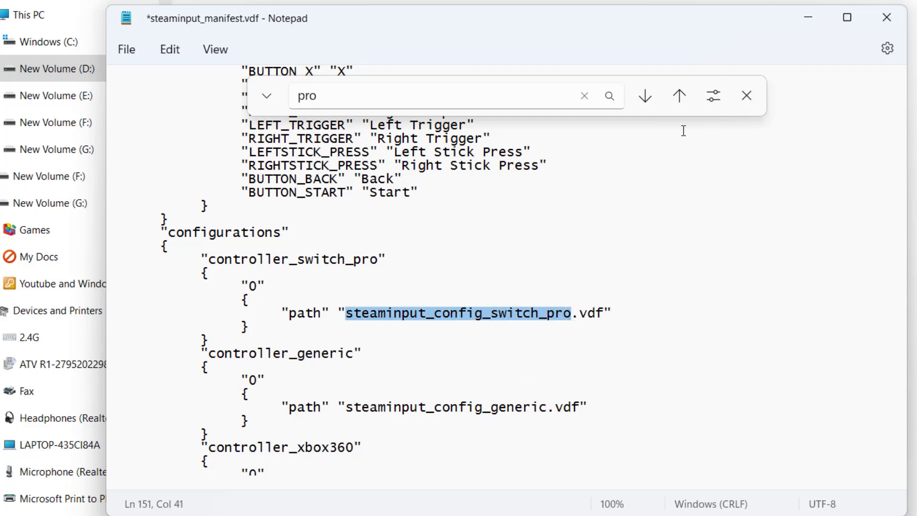
click(124, 48)
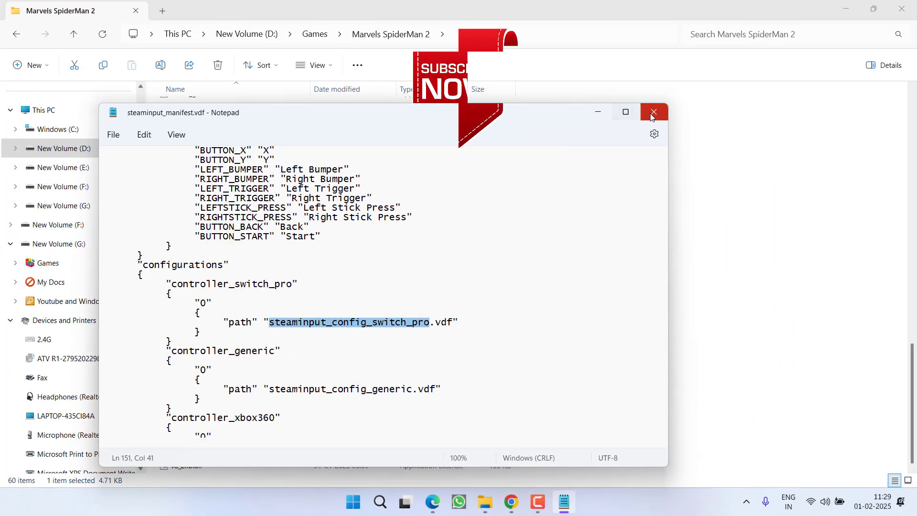
Step: Close Notepad to return to the Windows desktop
click(653, 113)
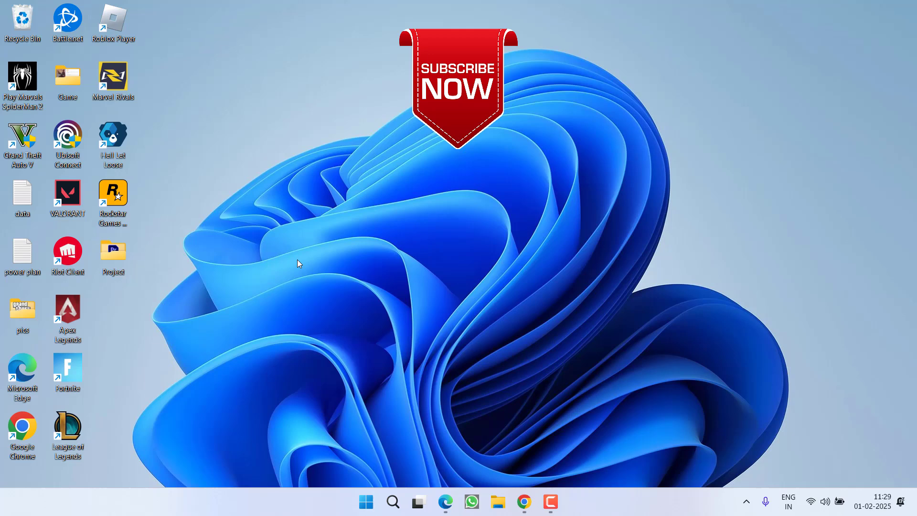
mouse_move(630, 427)
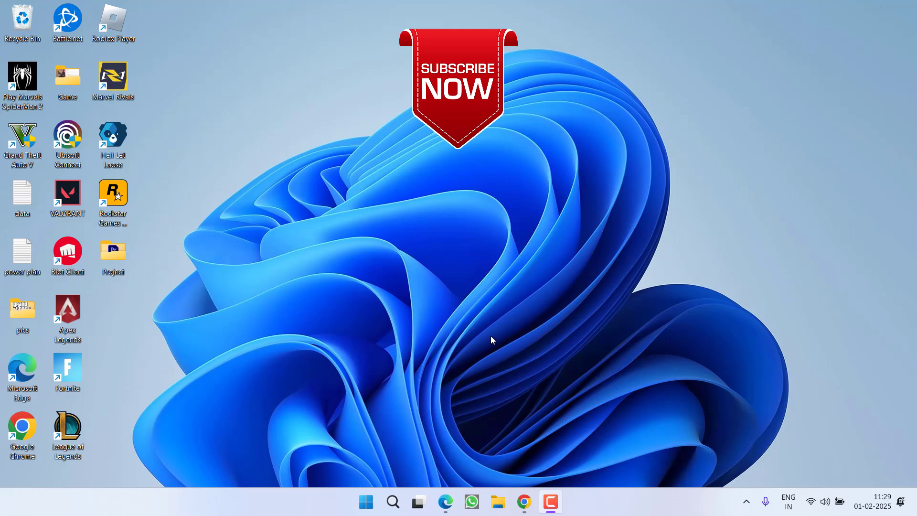
mouse_move(548, 379)
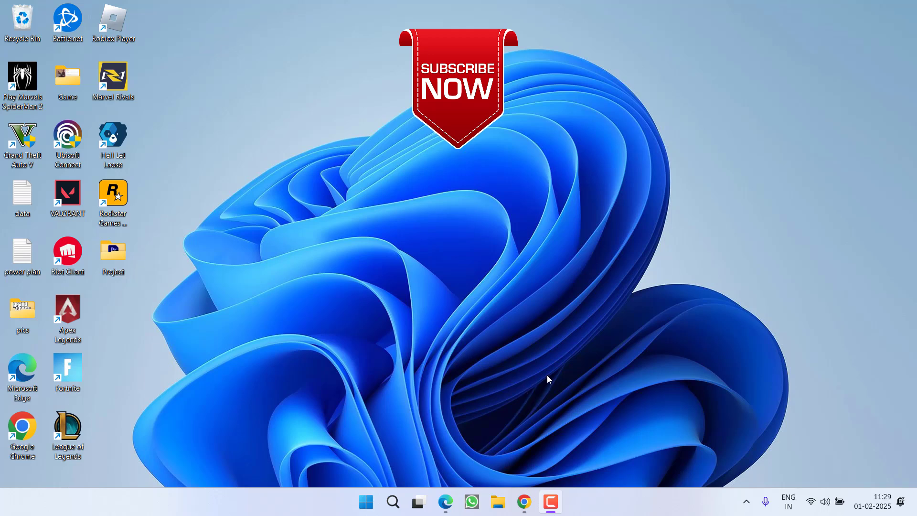